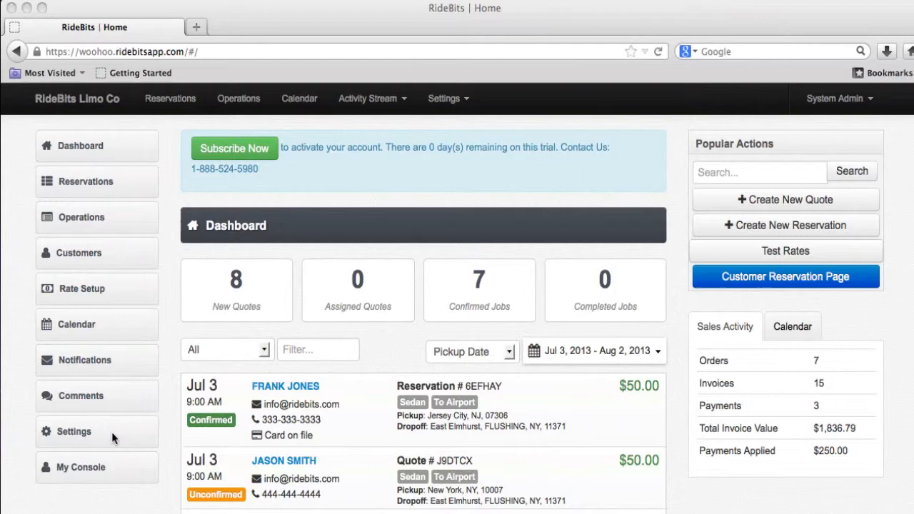
Open the RideBits Limo Co company information page from Settings.
{"action": "left_click", "coordinate": [71, 431]}
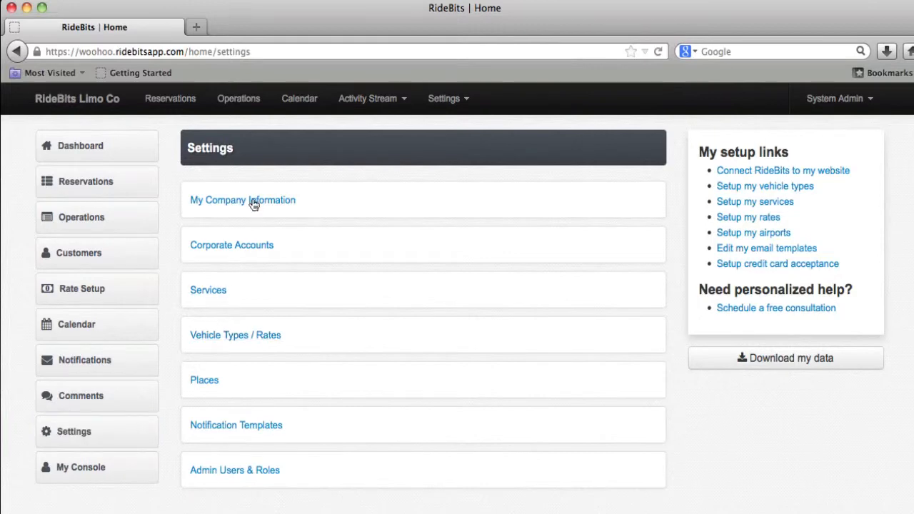
{"action": "left_click", "coordinate": [242, 200]}
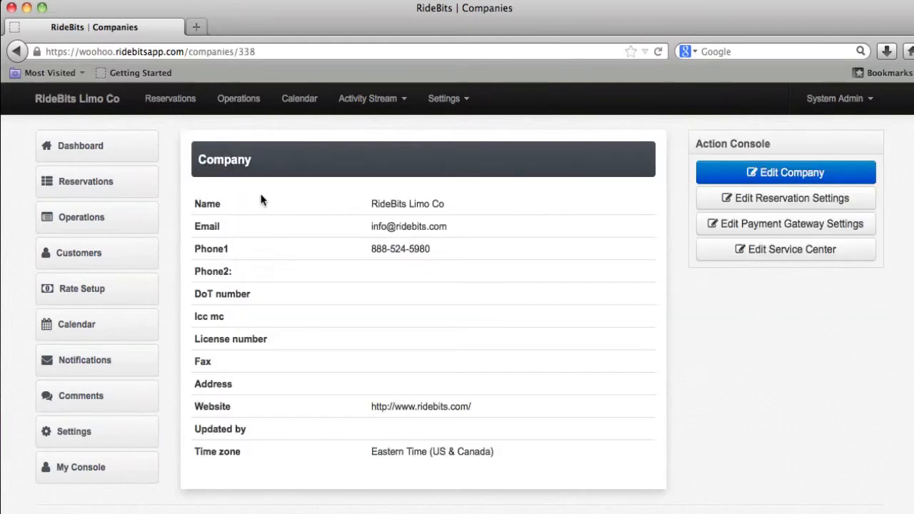
{"action": "mouse_move", "coordinate": [464, 198]}
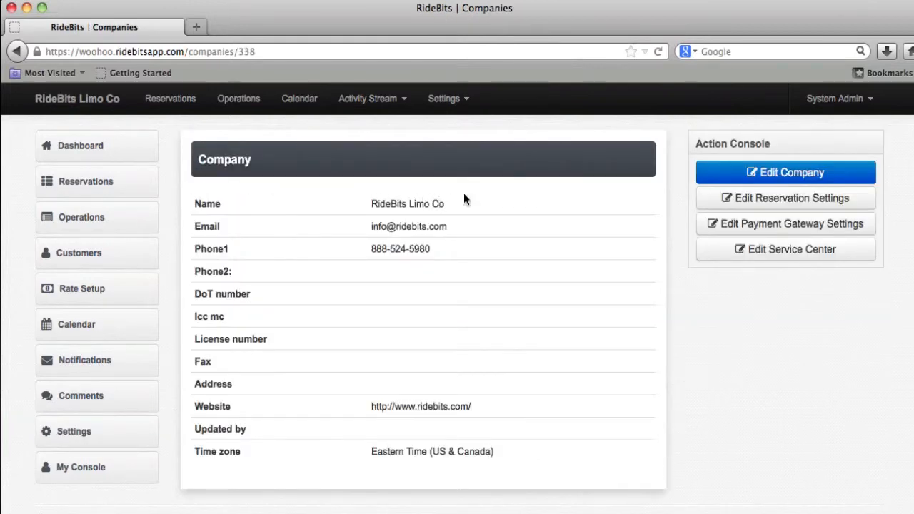
{"action": "mouse_move", "coordinate": [760, 226]}
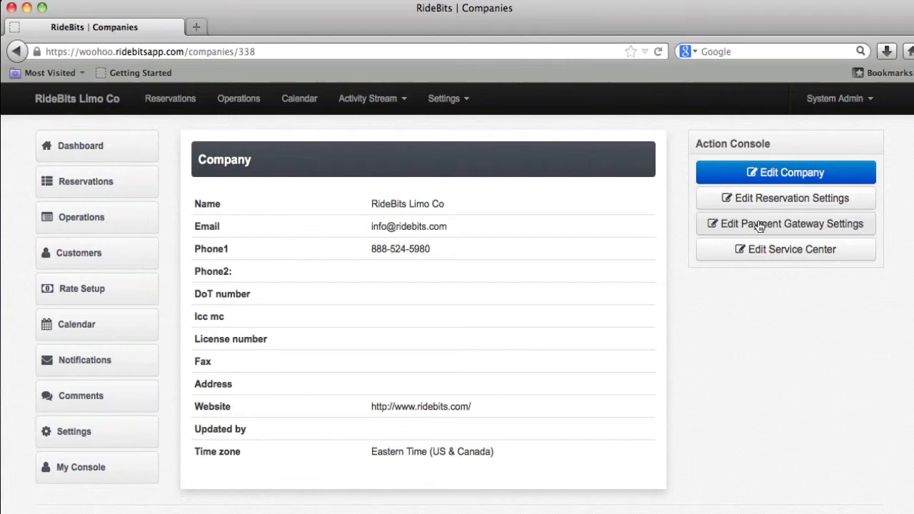
Require a credit card, set the gateway to Stripe.com, and paste the Stripe test keys.
{"action": "left_click", "coordinate": [785, 223]}
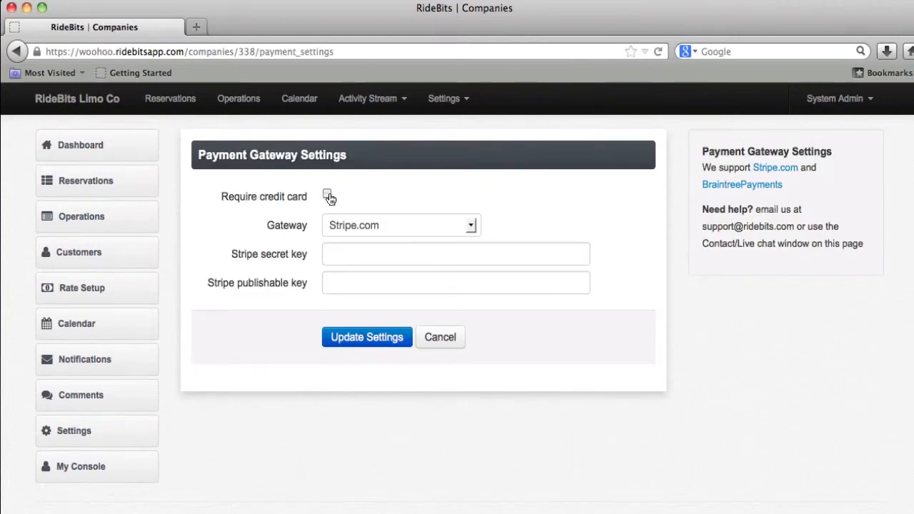
{"action": "left_click", "coordinate": [327, 194]}
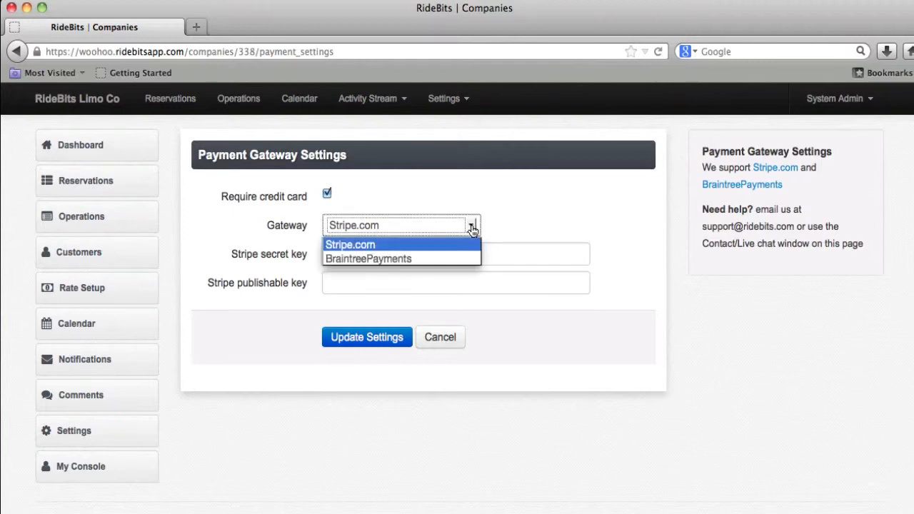
{"action": "left_click", "coordinate": [350, 244]}
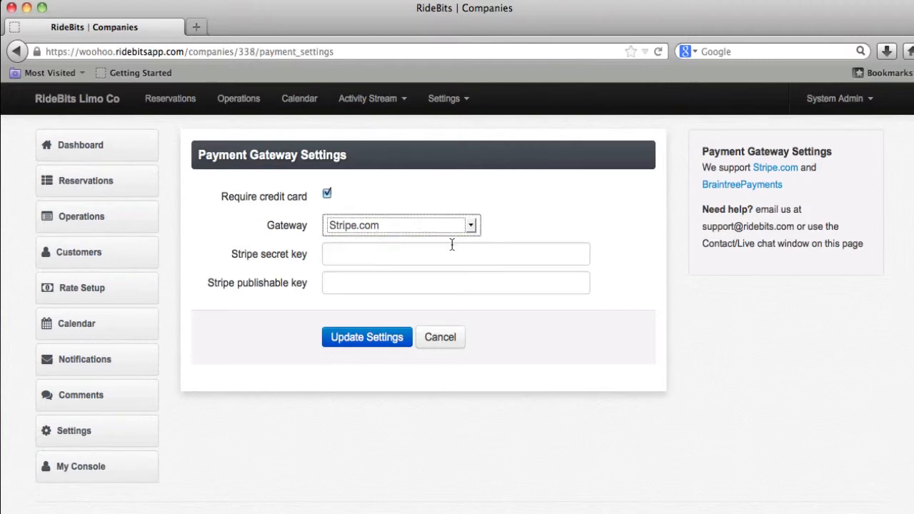
{"action": "mouse_move", "coordinate": [450, 251]}
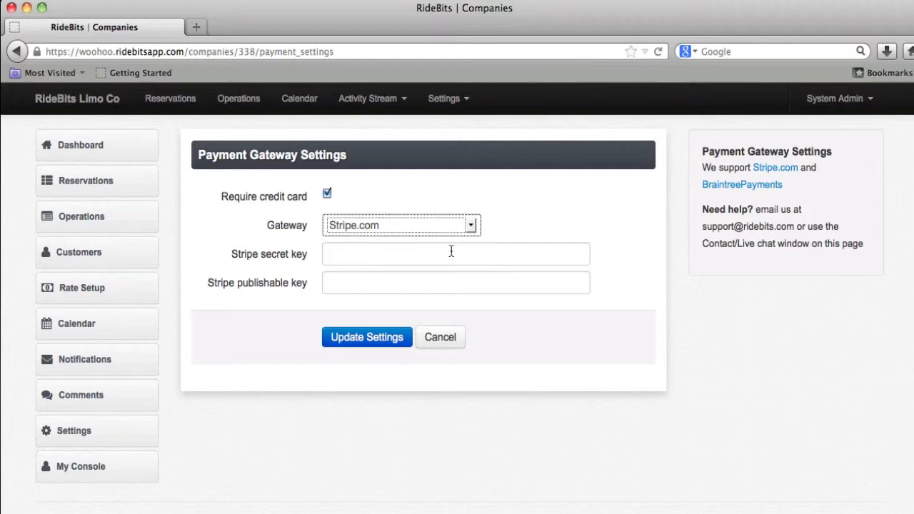
{"action": "right_click", "coordinate": [451, 254]}
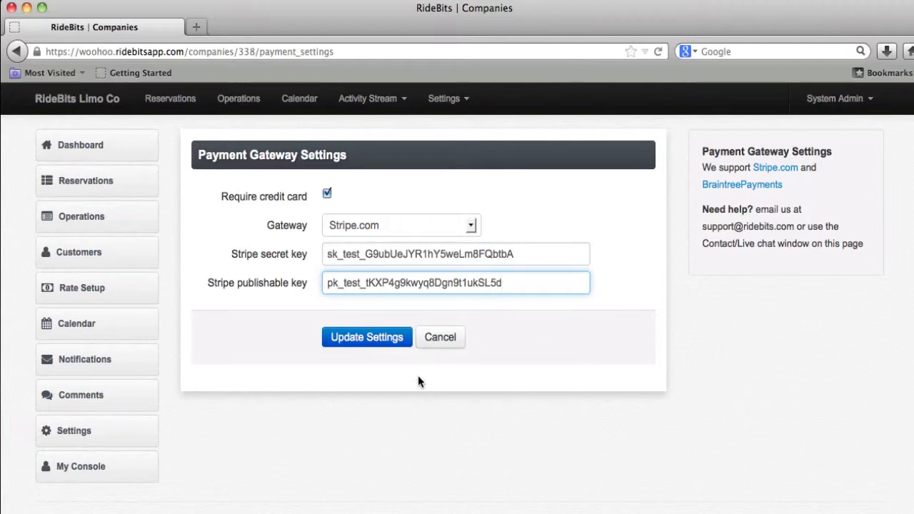
{"action": "mouse_move", "coordinate": [595, 216]}
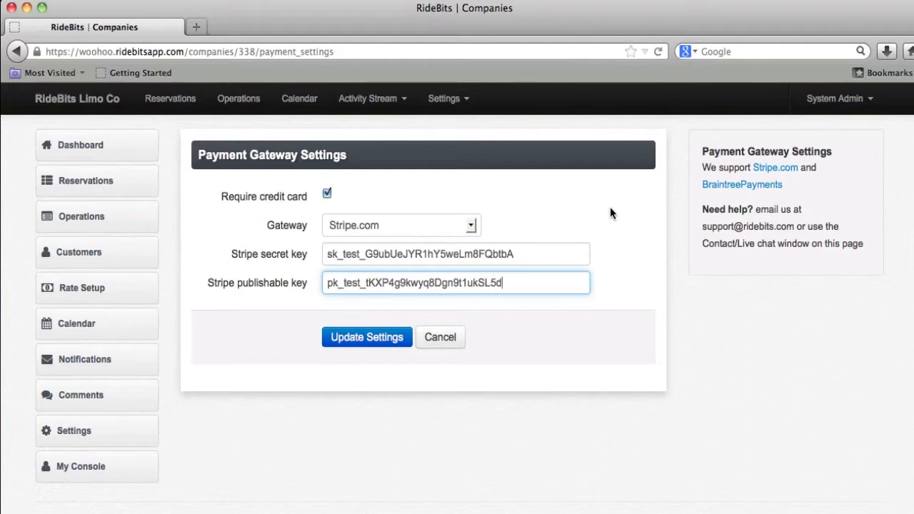
{"action": "mouse_move", "coordinate": [548, 260]}
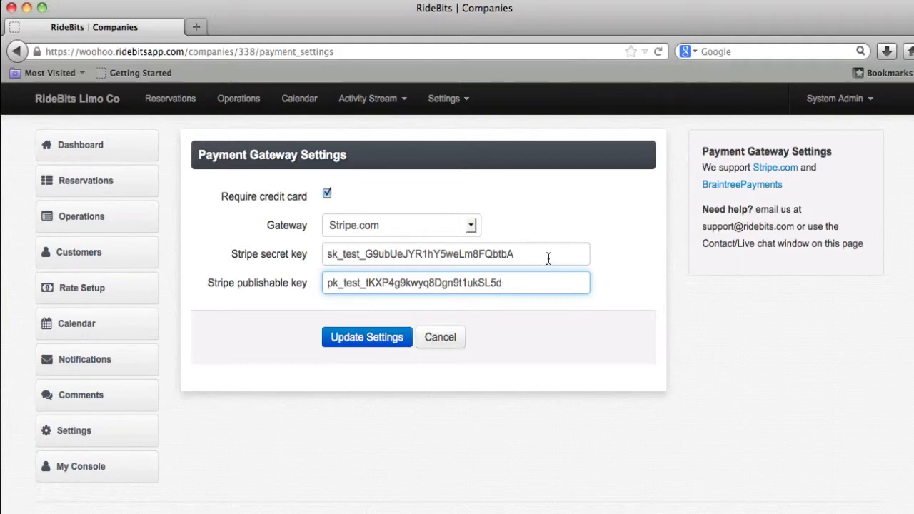
{"action": "mouse_move", "coordinate": [364, 346]}
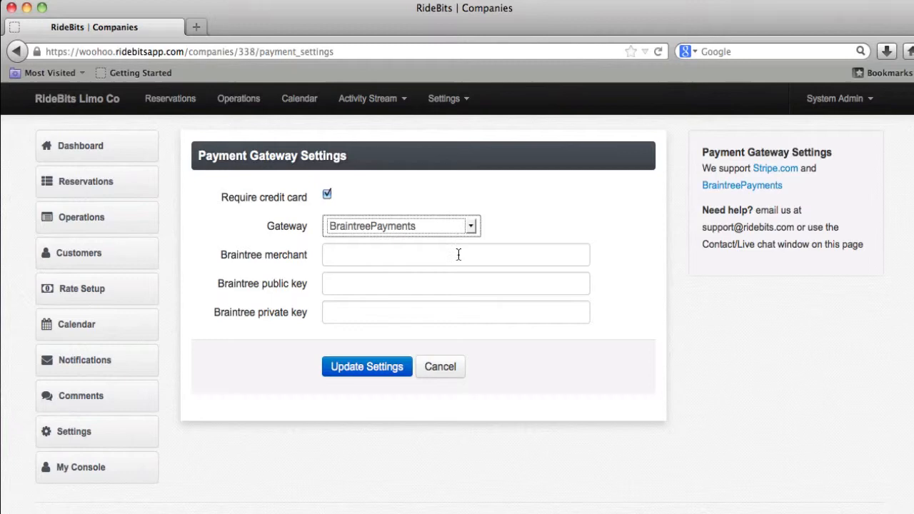
Click through the Braintree merchant and public key fields, then save the gateway settings.
{"action": "left_click", "coordinate": [456, 254]}
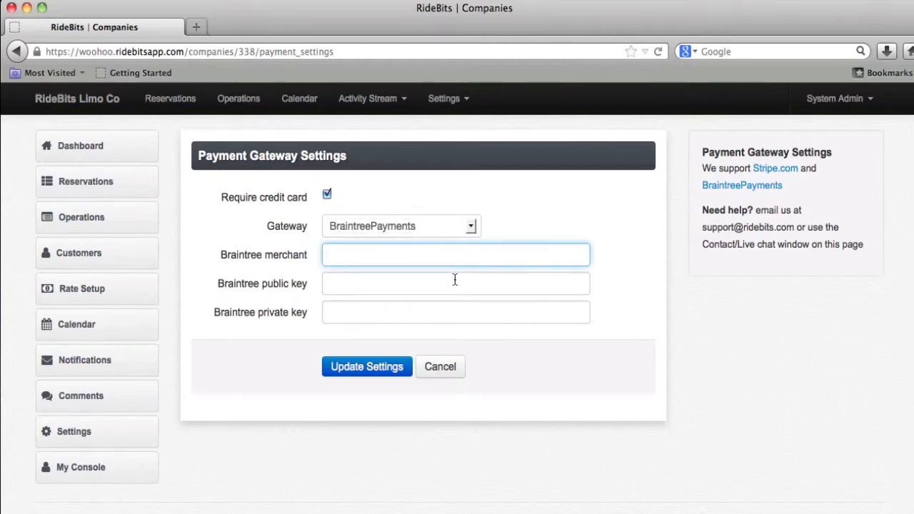
{"action": "left_click", "coordinate": [455, 312]}
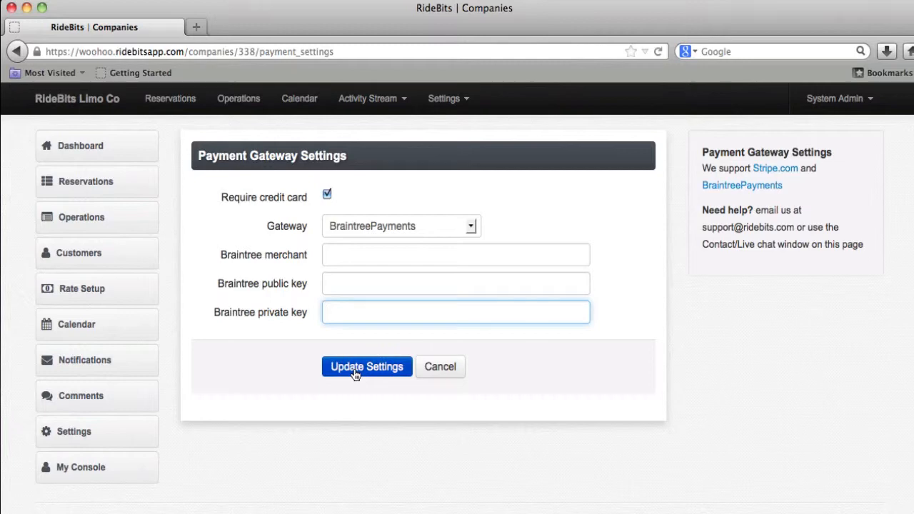
{"action": "left_click", "coordinate": [366, 366]}
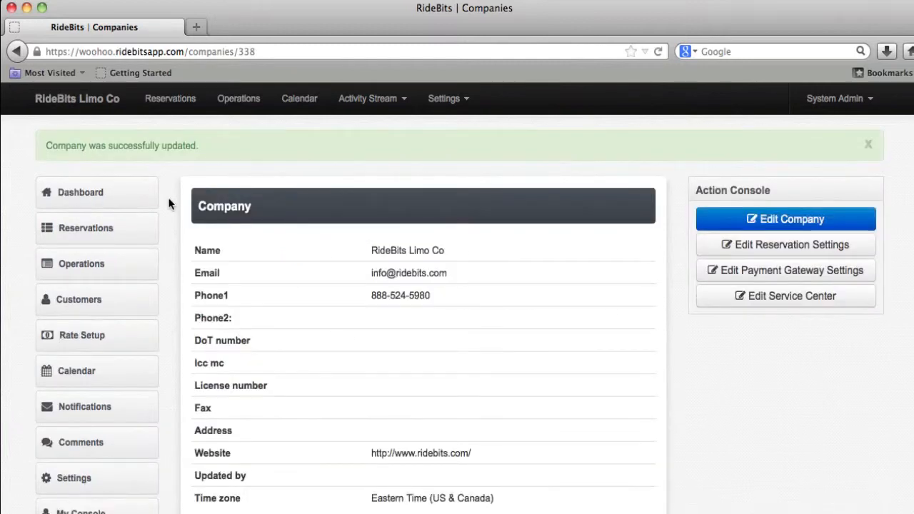
Preview the customer reservation page and start a reservation, reaching the Sedan and SUV airport rates.
{"action": "left_click", "coordinate": [79, 192]}
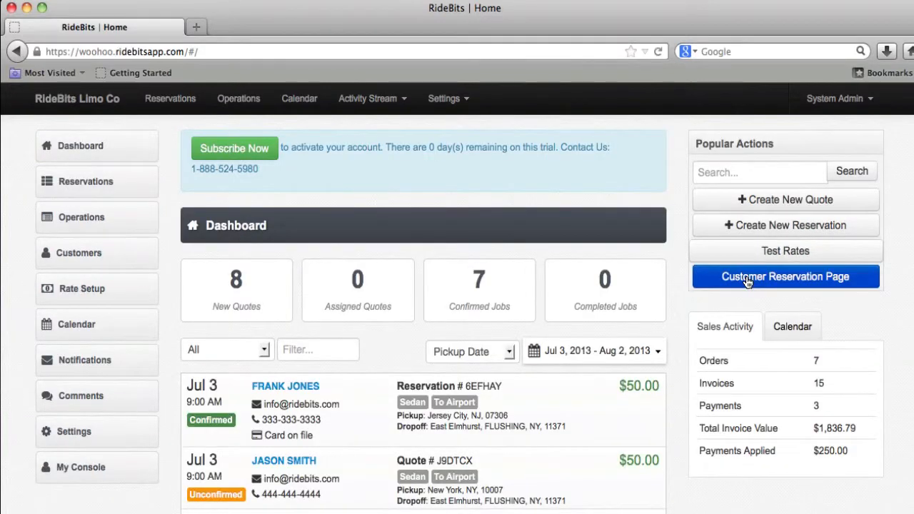
{"action": "left_click", "coordinate": [785, 276]}
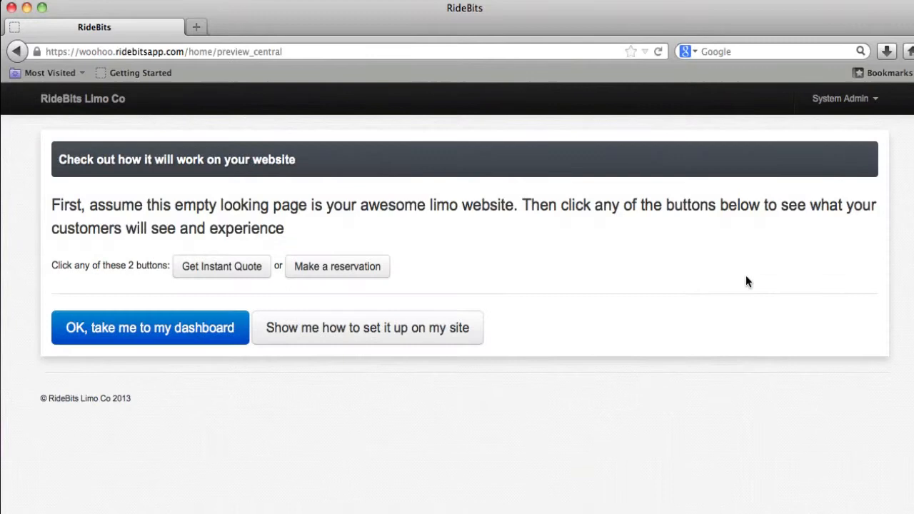
{"action": "mouse_move", "coordinate": [354, 271]}
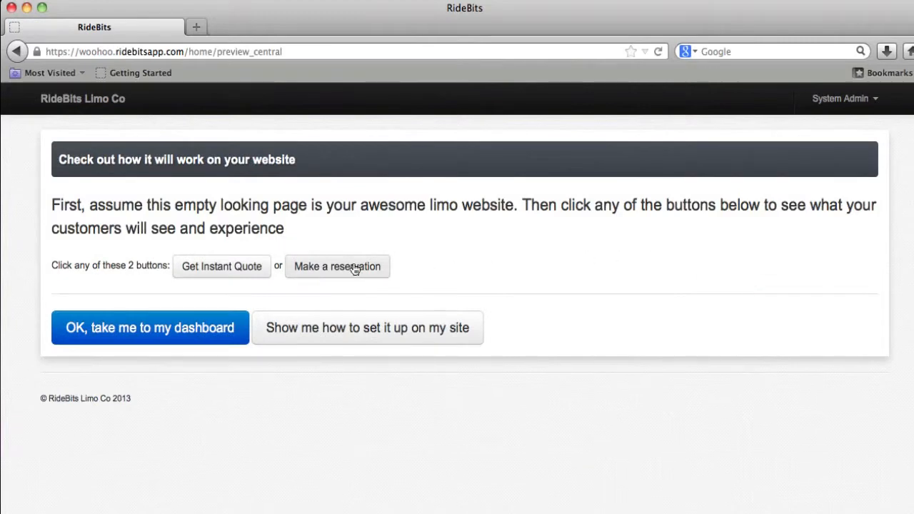
{"action": "left_click", "coordinate": [337, 266]}
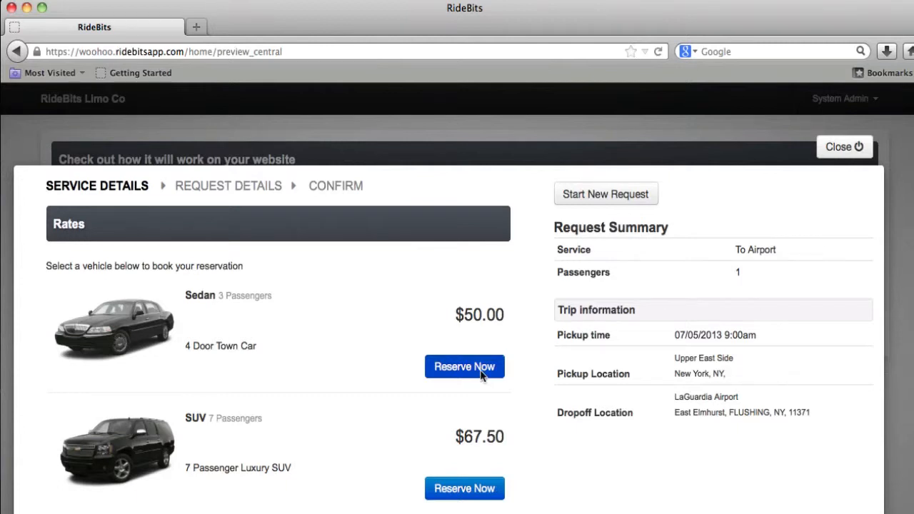
Reserve the $50.00 Sedan, enter flight 'je' / '1234', and continue past special notes.
{"action": "left_click", "coordinate": [464, 366]}
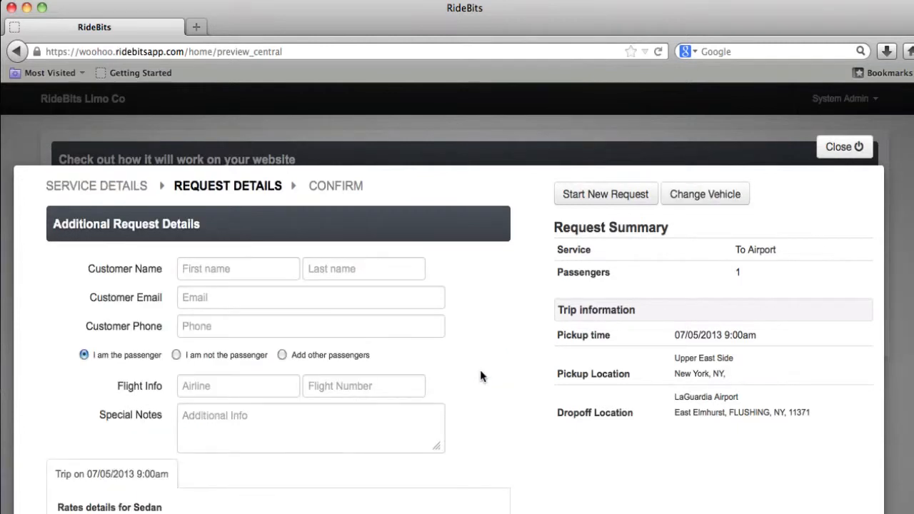
{"action": "mouse_move", "coordinate": [395, 320]}
{"action": "type", "text": "123-456-7890"}
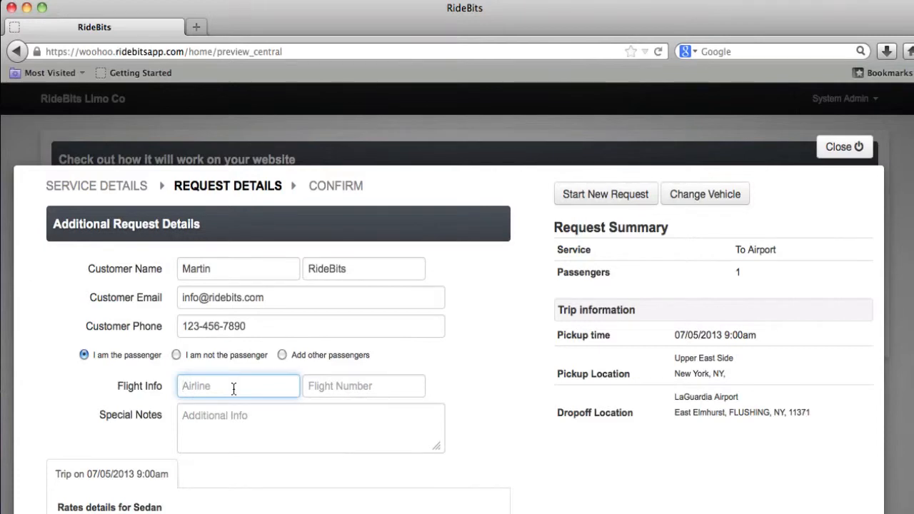
{"action": "type", "text": "jet blue"}
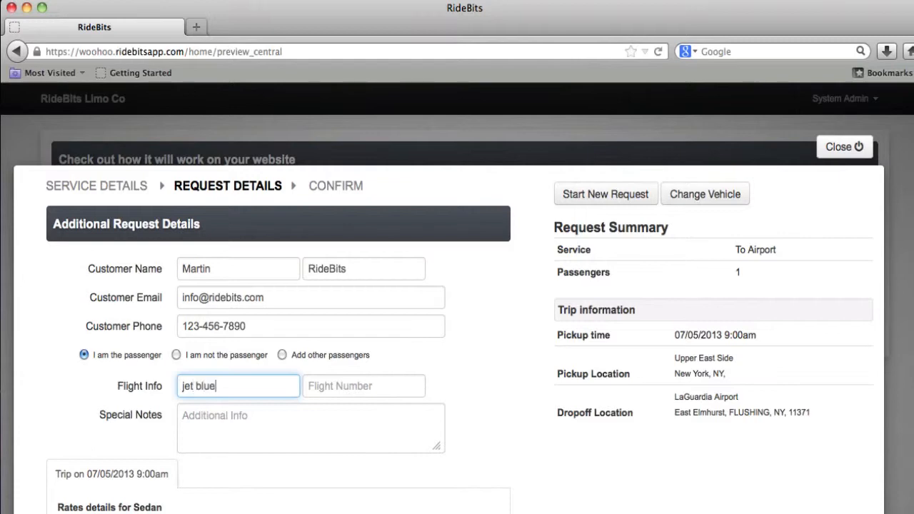
{"action": "left_click", "coordinate": [363, 385]}
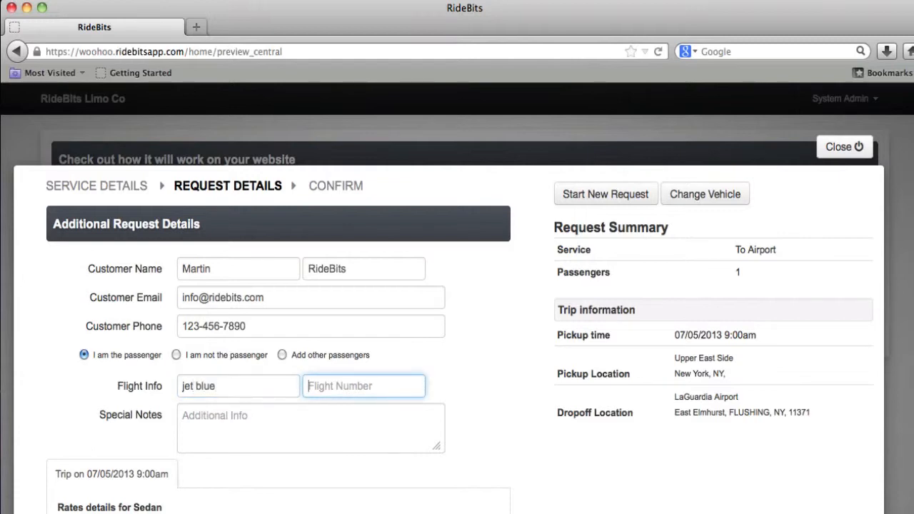
{"action": "type", "text": "1234"}
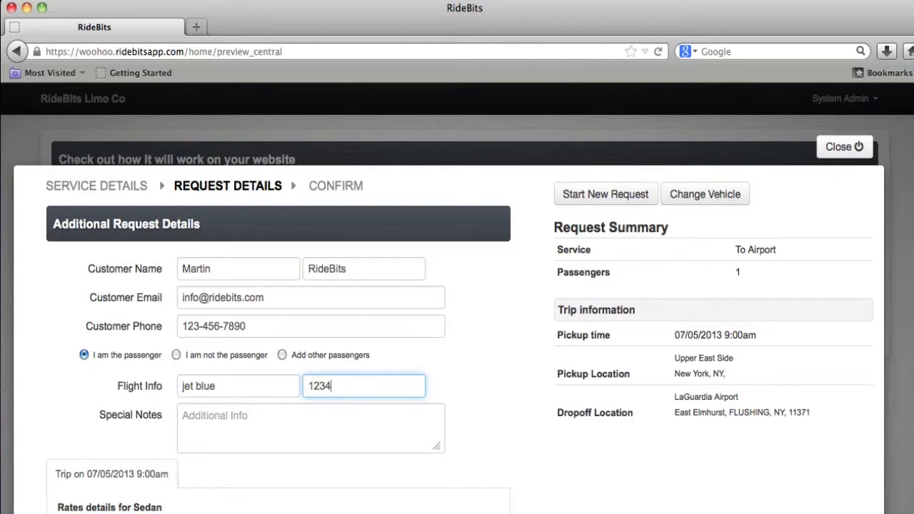
{"action": "left_click", "coordinate": [311, 429]}
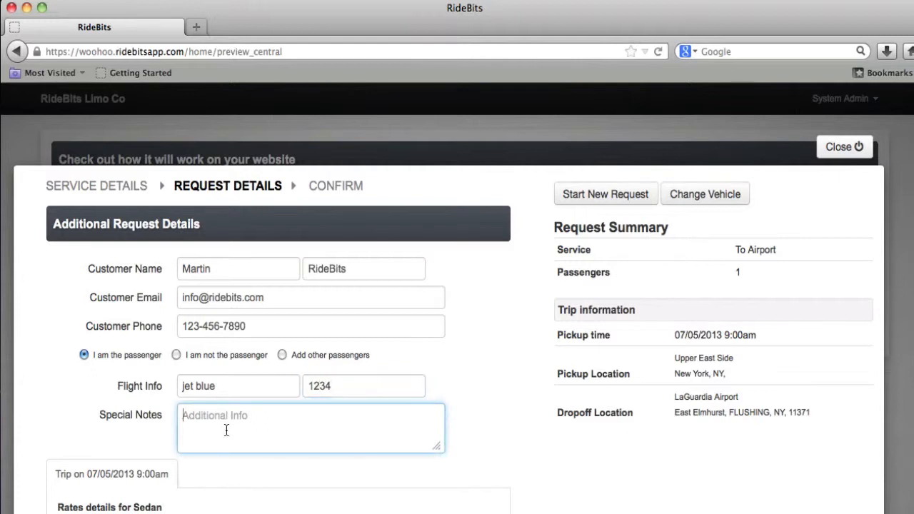
{"action": "mouse_move", "coordinate": [730, 377]}
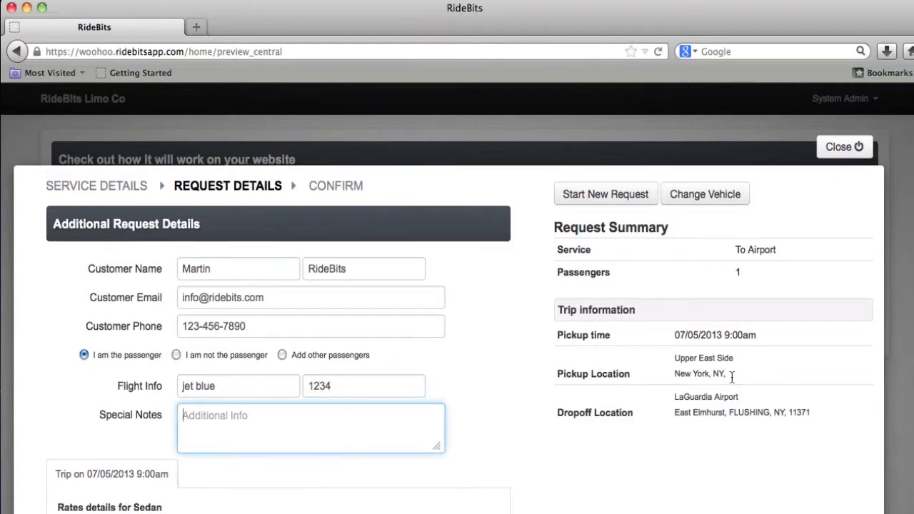
{"action": "scroll", "scroll_direction": "down", "scroll_amount": 3}
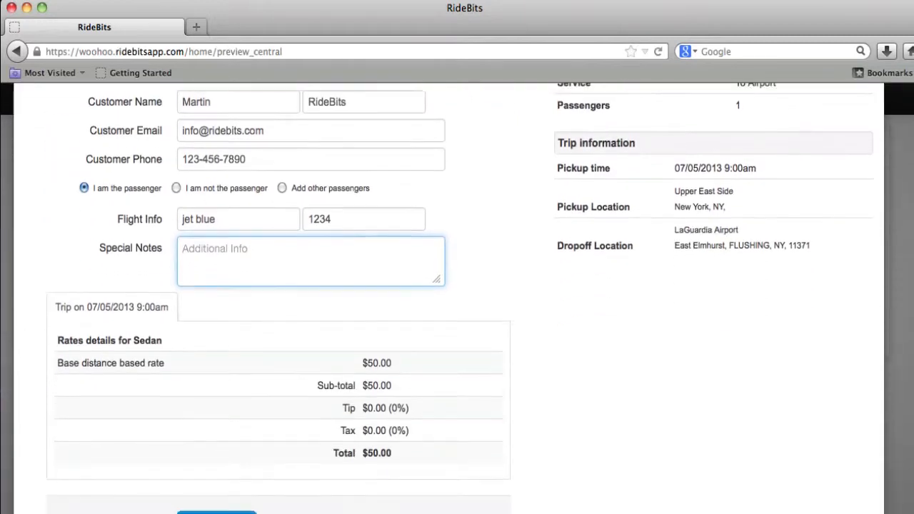
{"action": "scroll", "scroll_direction": "down", "scroll_amount": 3}
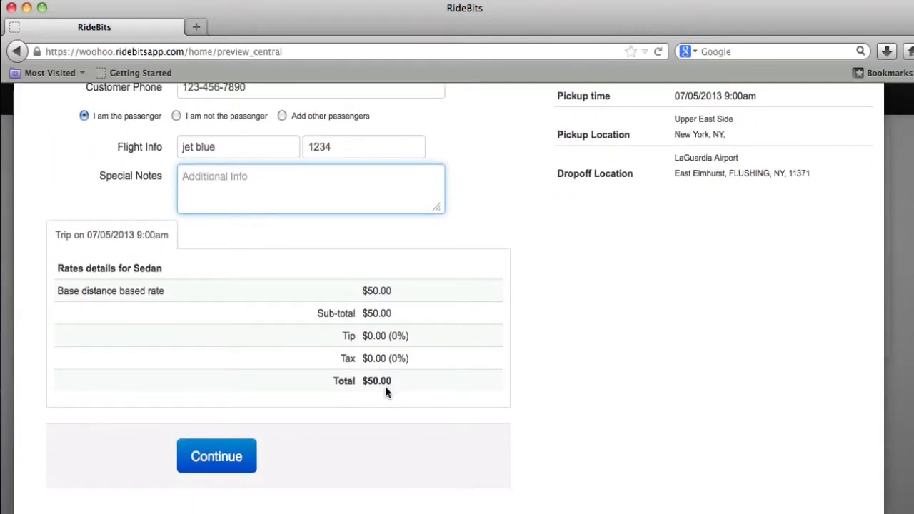
{"action": "mouse_move", "coordinate": [227, 464]}
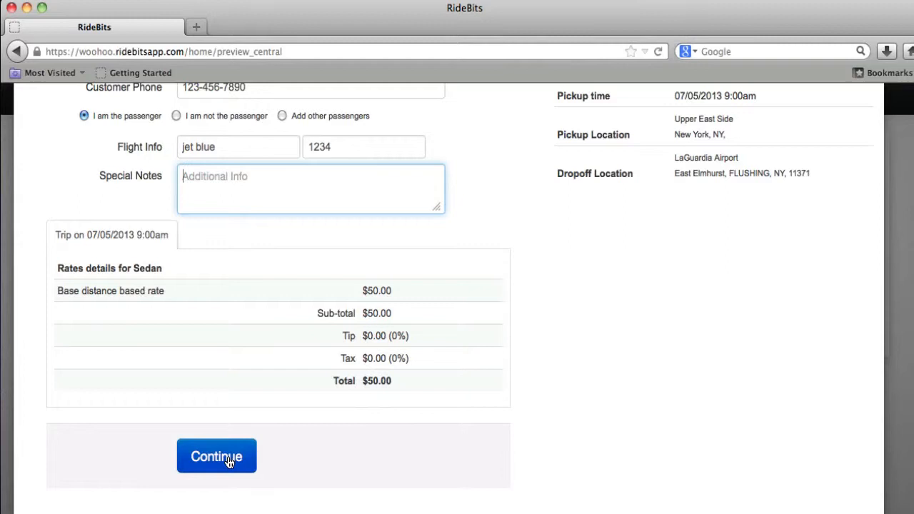
{"action": "left_click", "coordinate": [217, 456]}
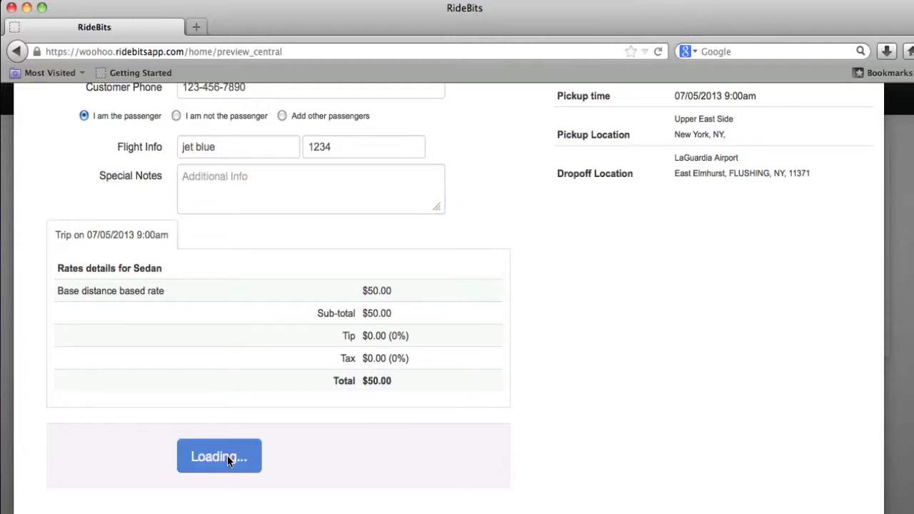
Check the prefilled cardholder name and paste in the test card number.
{"action": "left_click", "coordinate": [218, 456]}
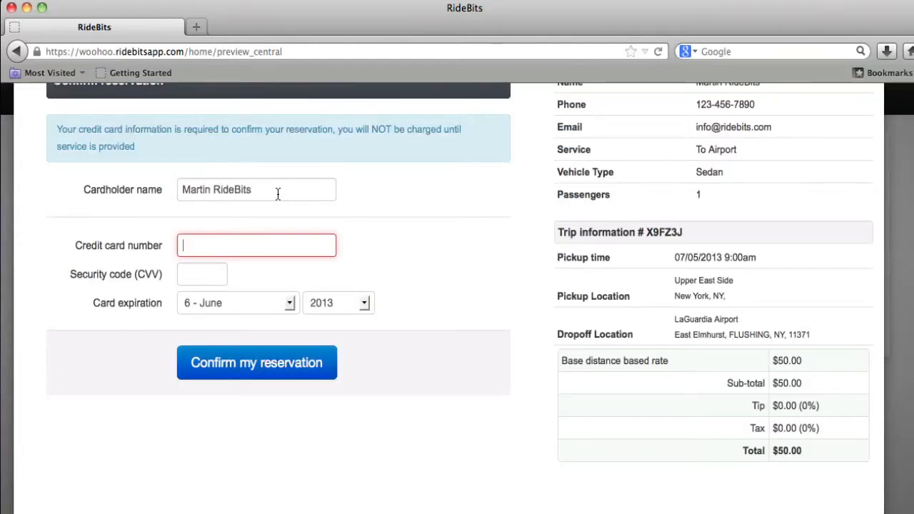
{"action": "left_click", "coordinate": [255, 189]}
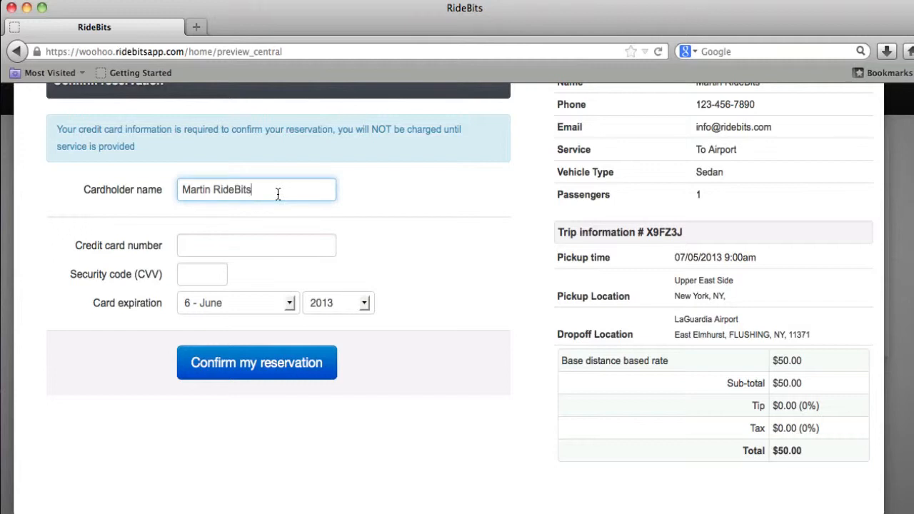
{"action": "mouse_move", "coordinate": [255, 248]}
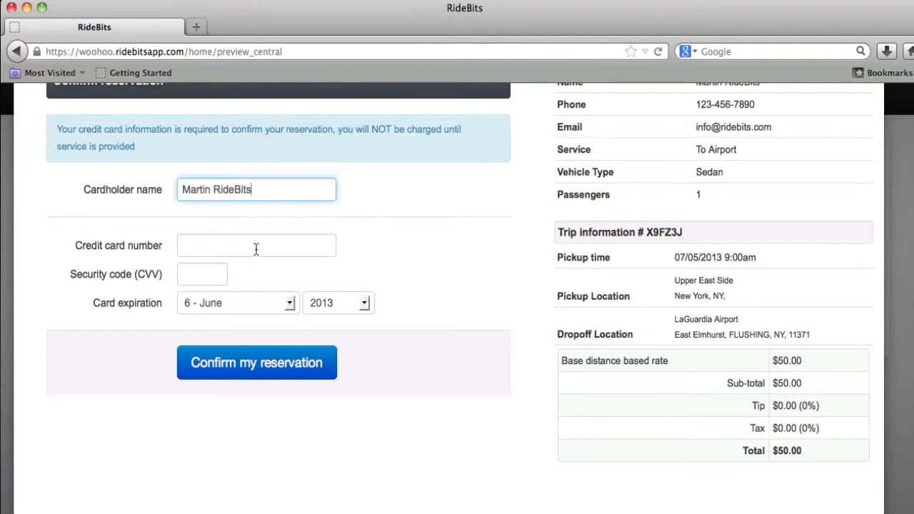
{"action": "left_click", "coordinate": [256, 245]}
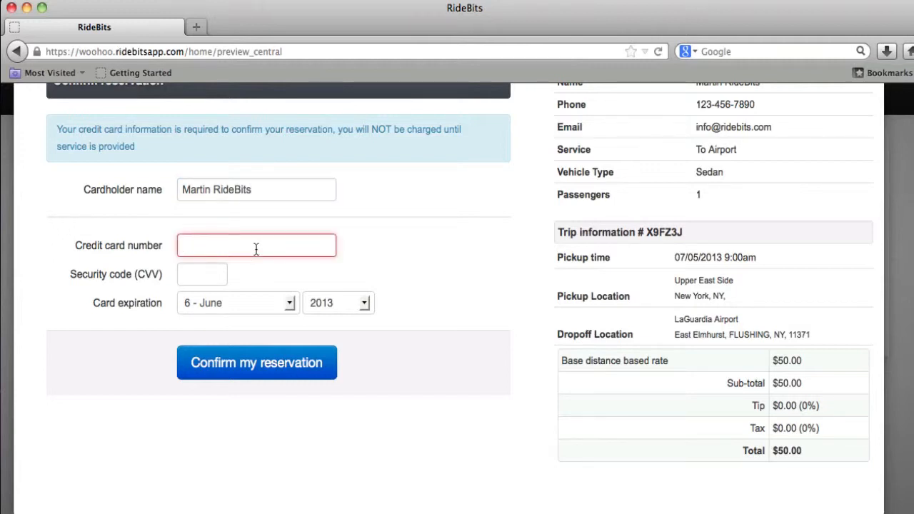
{"action": "right_click", "coordinate": [255, 245]}
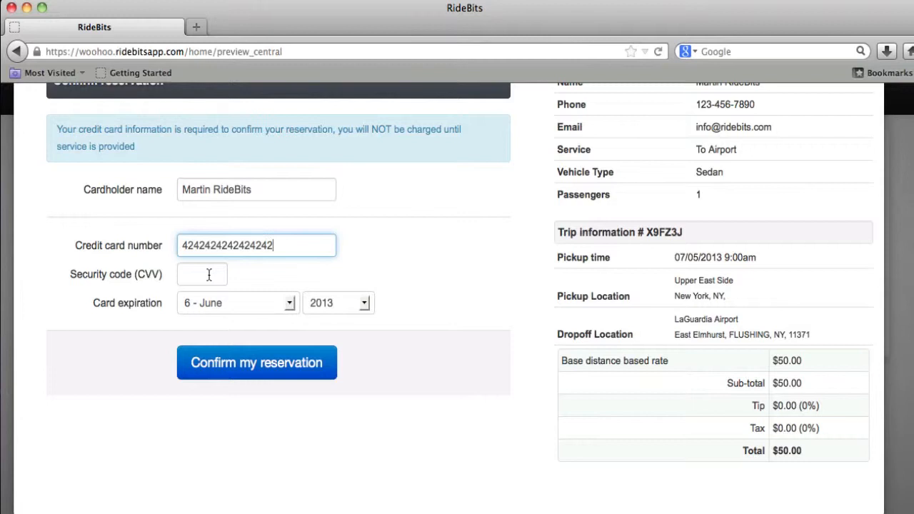
Enter CVV 123, set expiration year 2014, and confirm the reservation.
{"action": "left_click", "coordinate": [202, 274]}
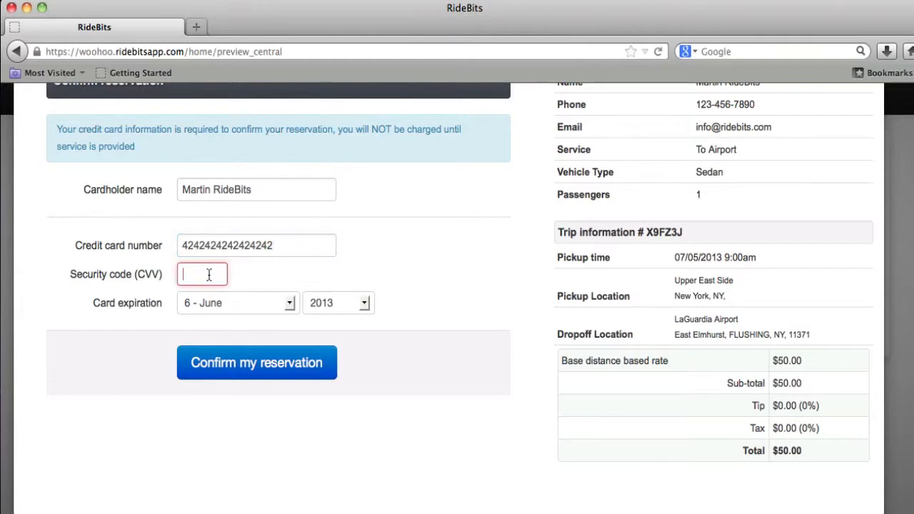
{"action": "type", "text": "123"}
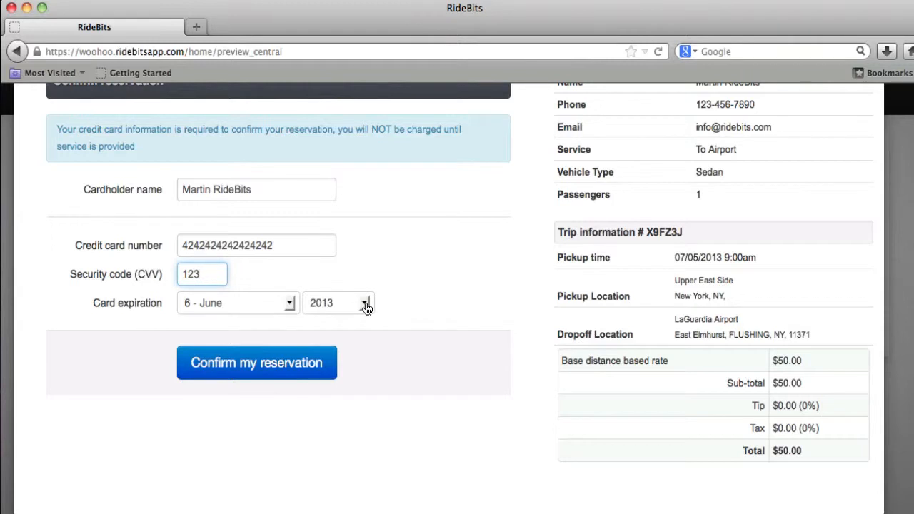
{"action": "left_click", "coordinate": [360, 303]}
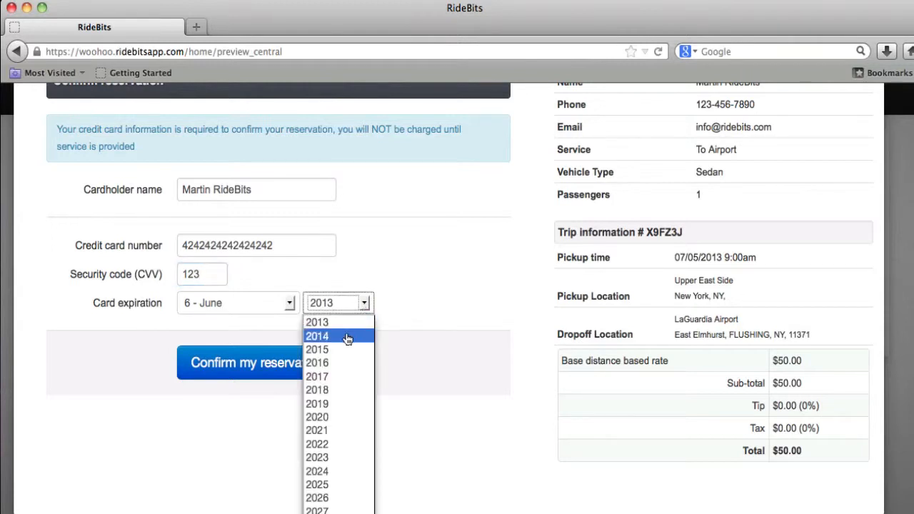
{"action": "left_click", "coordinate": [318, 336]}
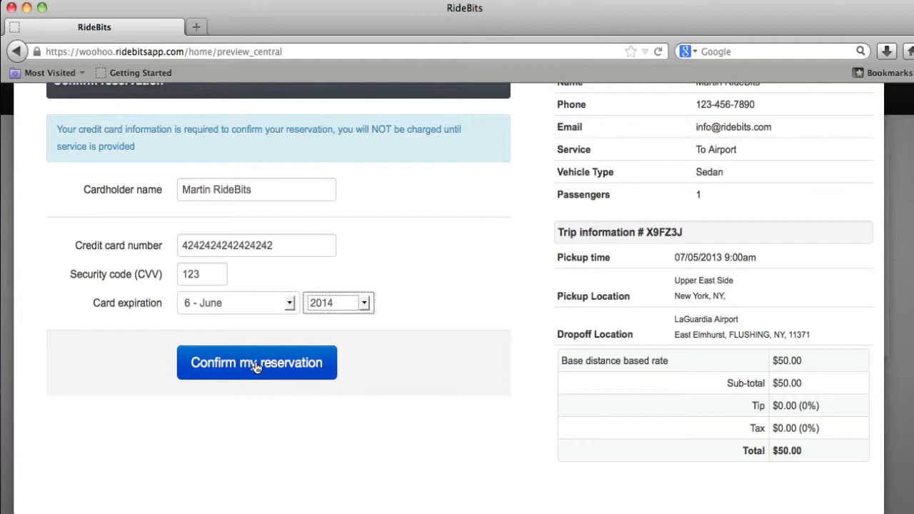
{"action": "left_click", "coordinate": [256, 363]}
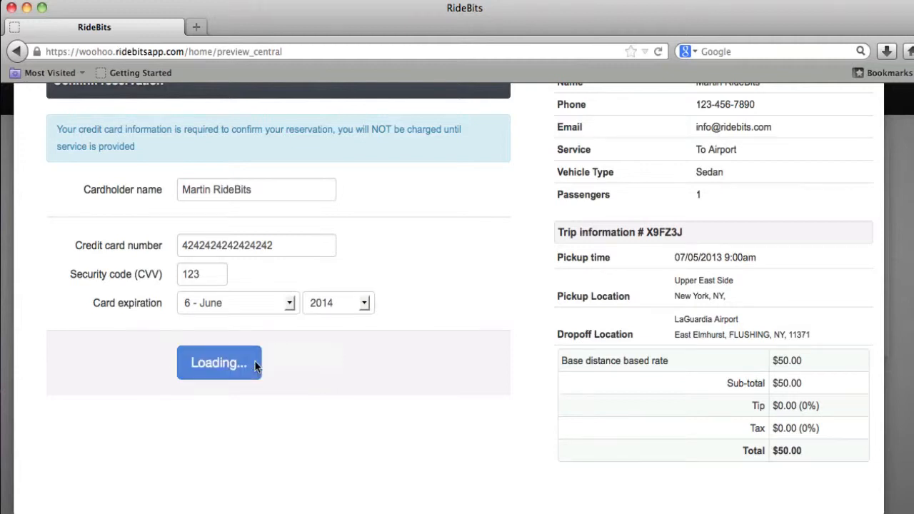
{"action": "left_click", "coordinate": [219, 363]}
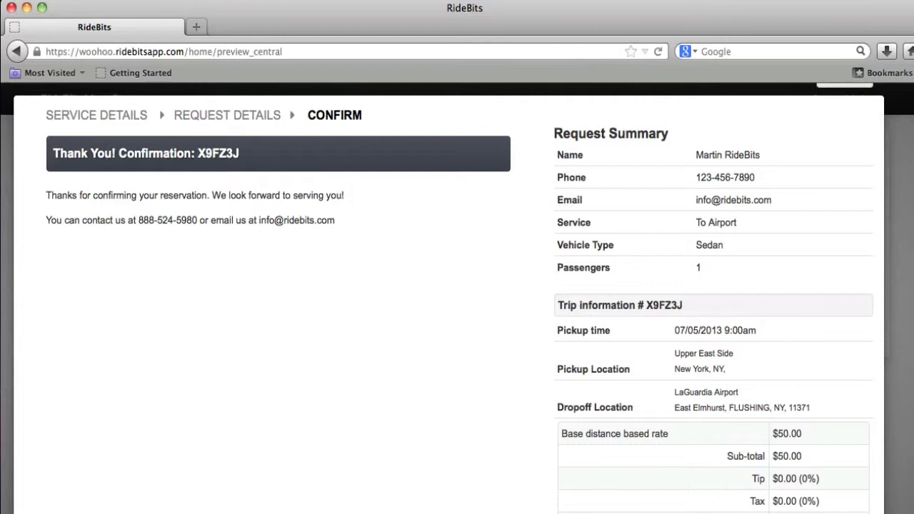